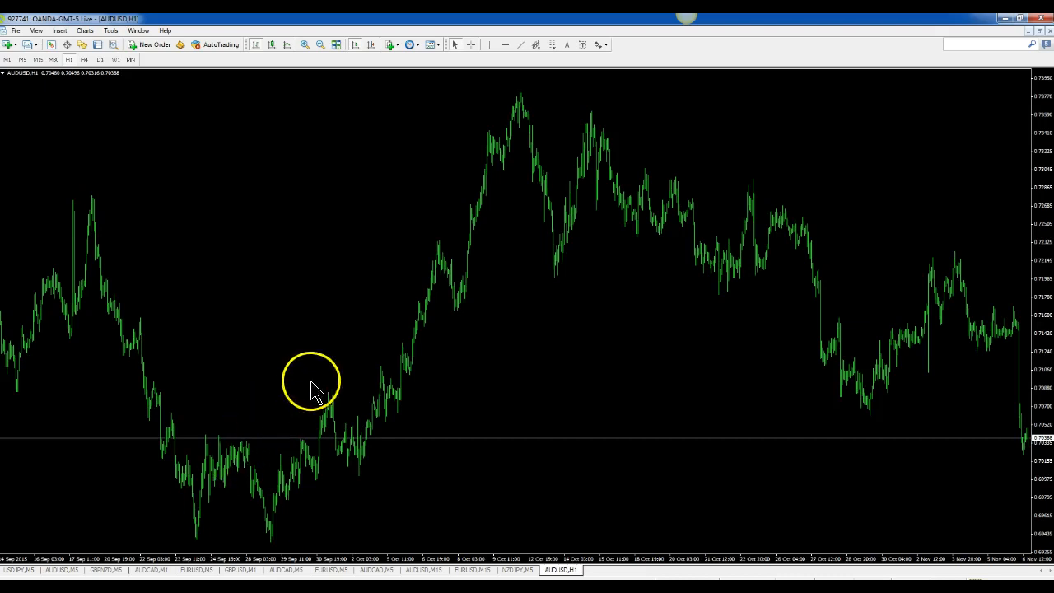
{"action": "mouse_move", "coordinate": [169, 131]}
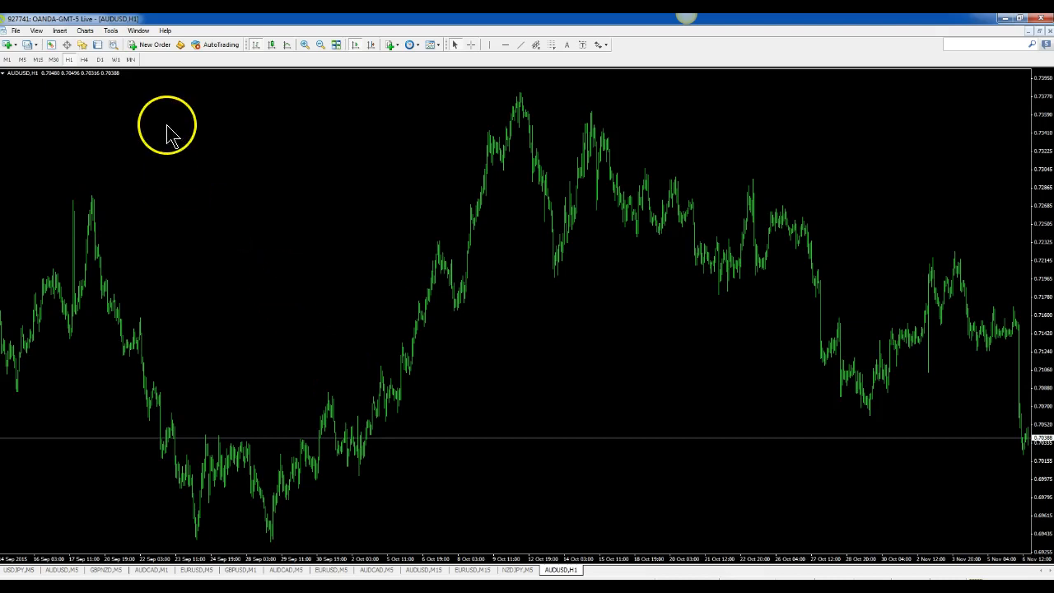
- Open the Tools menu from the MetaTrader 4 menu bar
{"action": "left_click", "coordinate": [110, 30]}
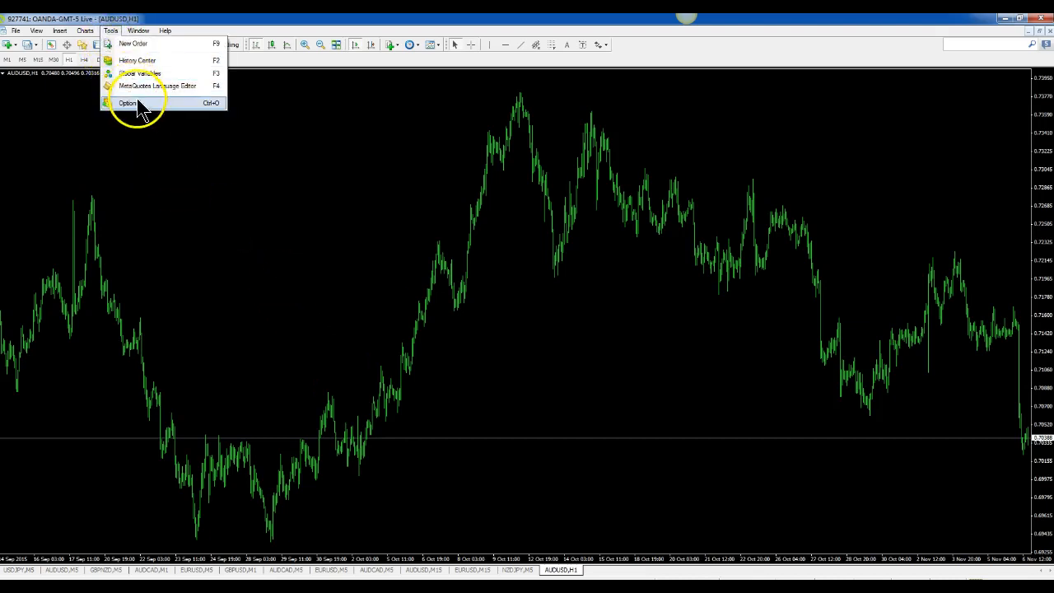
- Open Options and fill the Email tab with Gmail SMTP server, login, password and addresses
{"action": "left_click", "coordinate": [128, 102]}
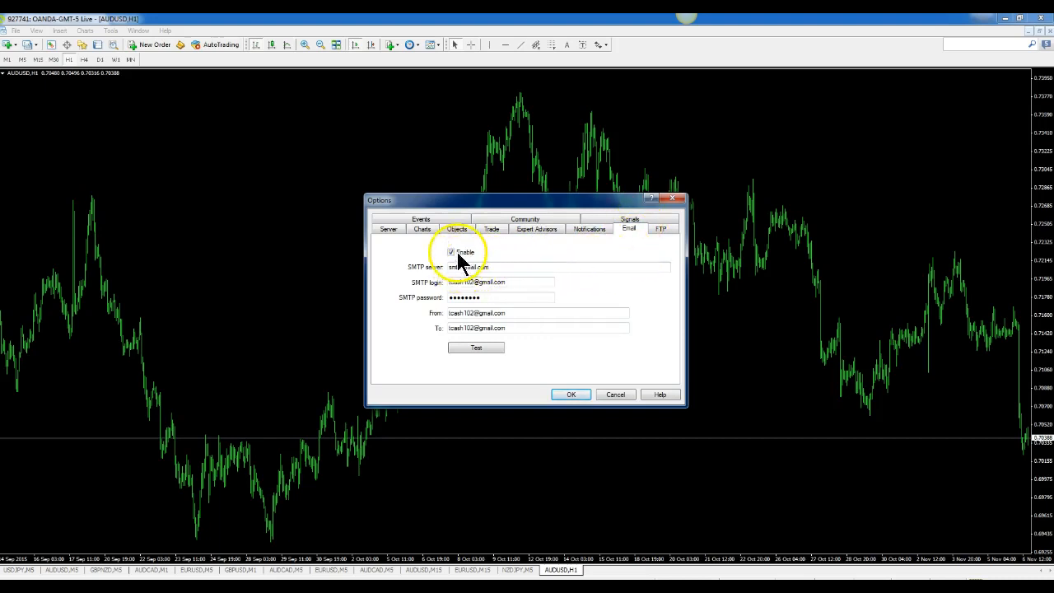
{"action": "mouse_move", "coordinate": [527, 272]}
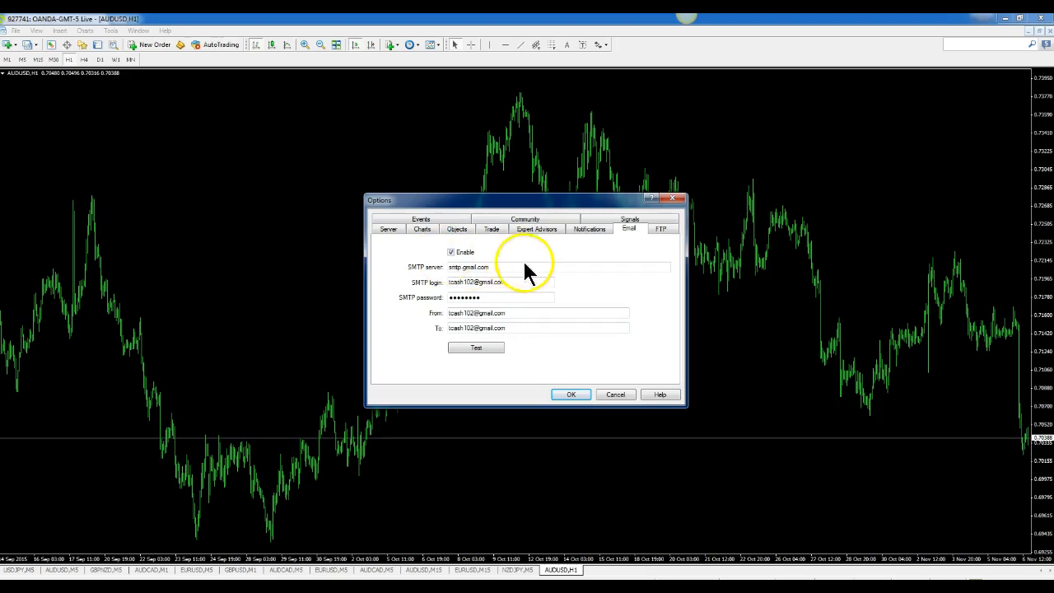
{"action": "mouse_move", "coordinate": [531, 284]}
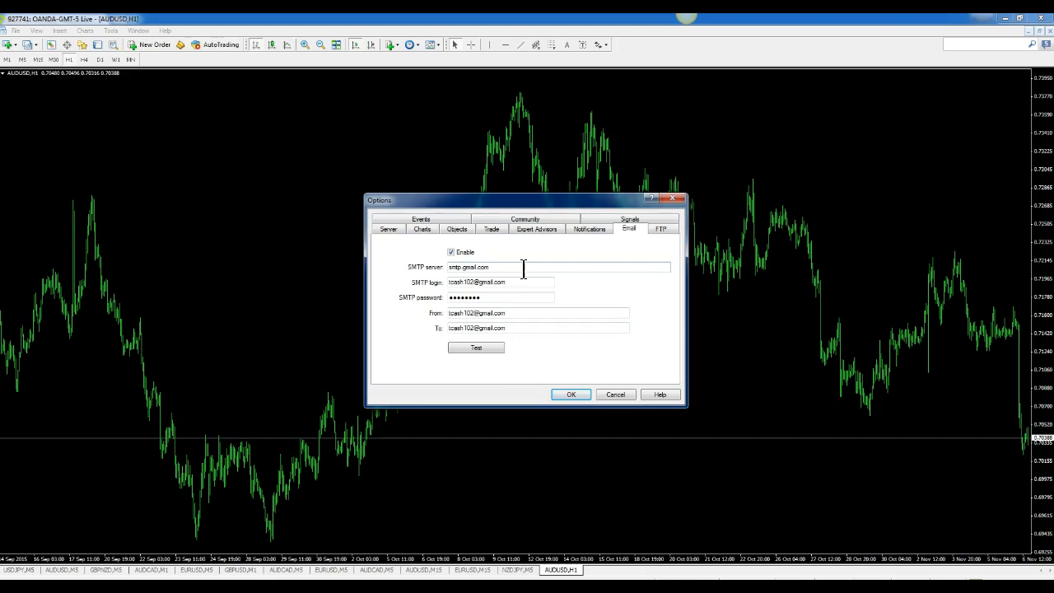
{"action": "mouse_move", "coordinate": [564, 284]}
{"action": "type", "text": "Terry"}
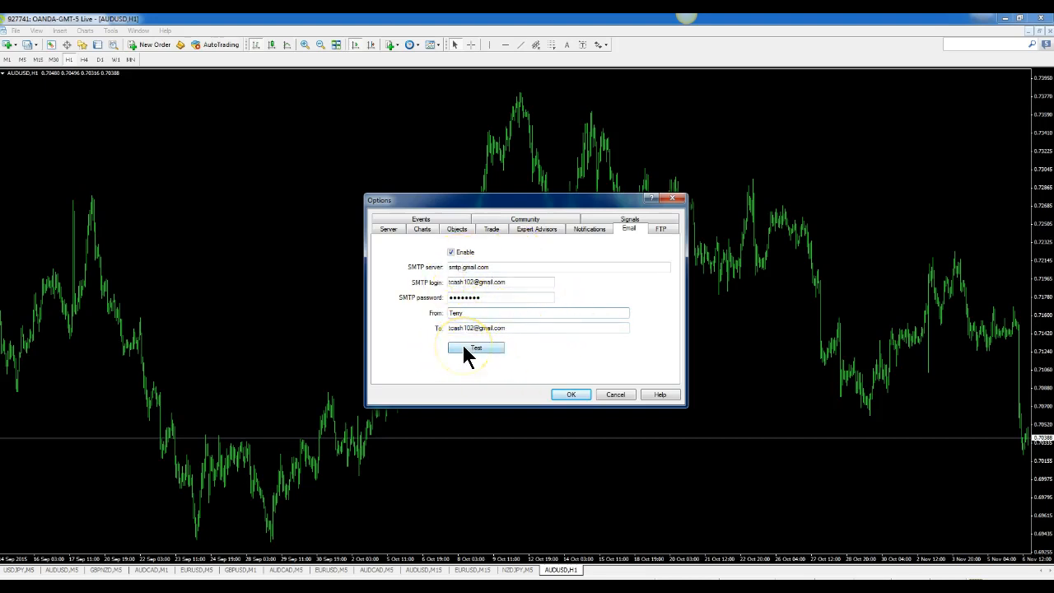
- Send a test email, dismiss the queued notice, and save the Options
{"action": "left_click", "coordinate": [476, 347]}
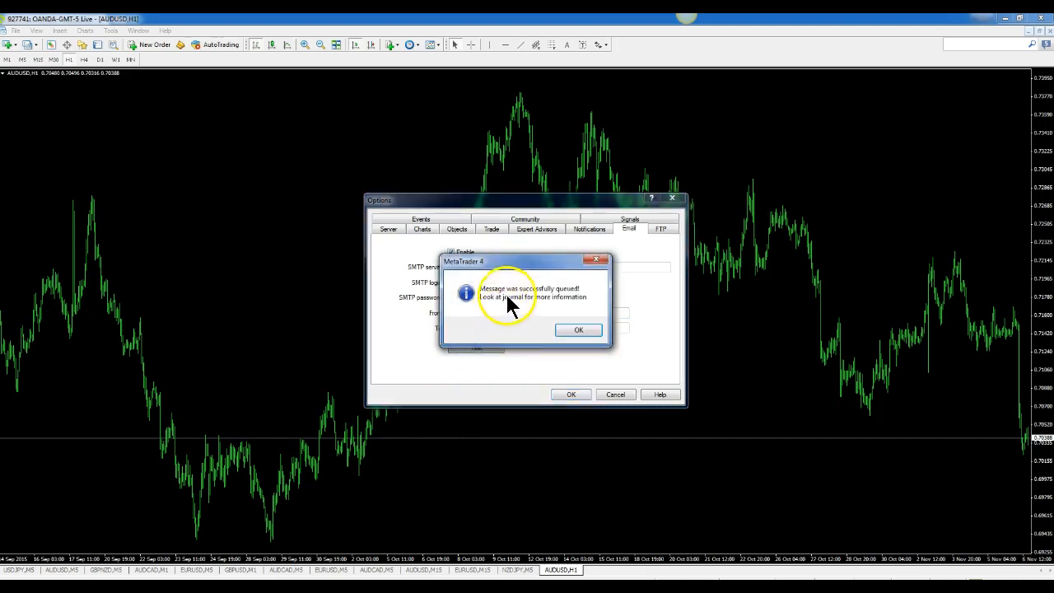
{"action": "mouse_move", "coordinate": [449, 309]}
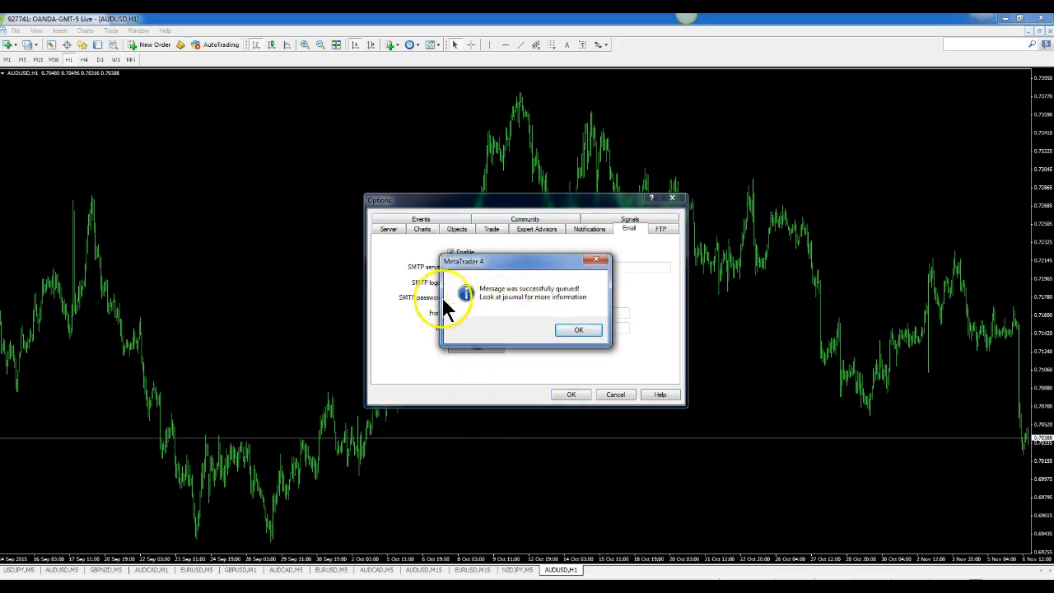
{"action": "mouse_move", "coordinate": [556, 338]}
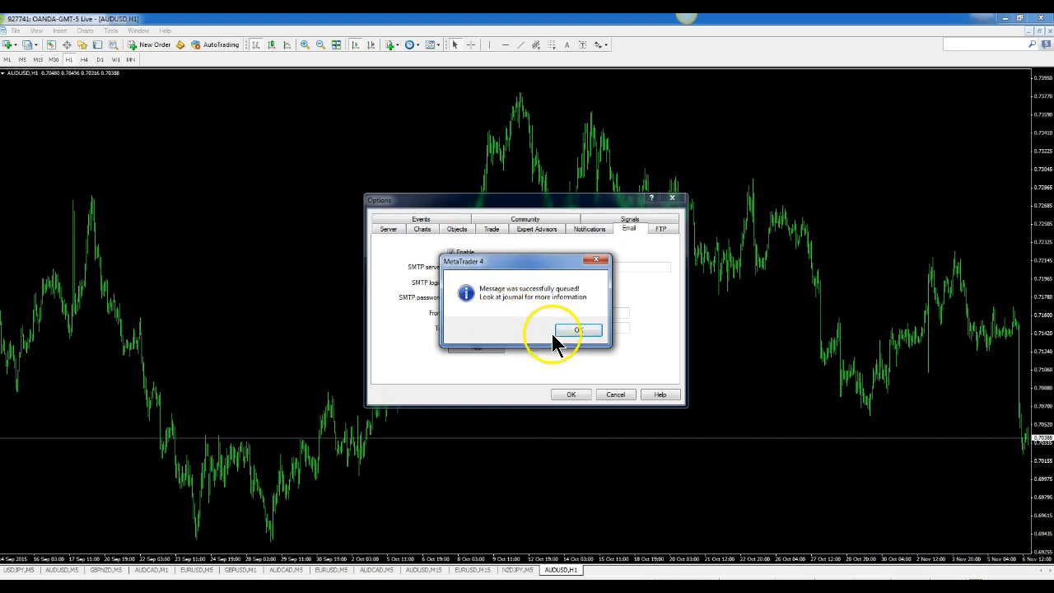
{"action": "left_click", "coordinate": [578, 329]}
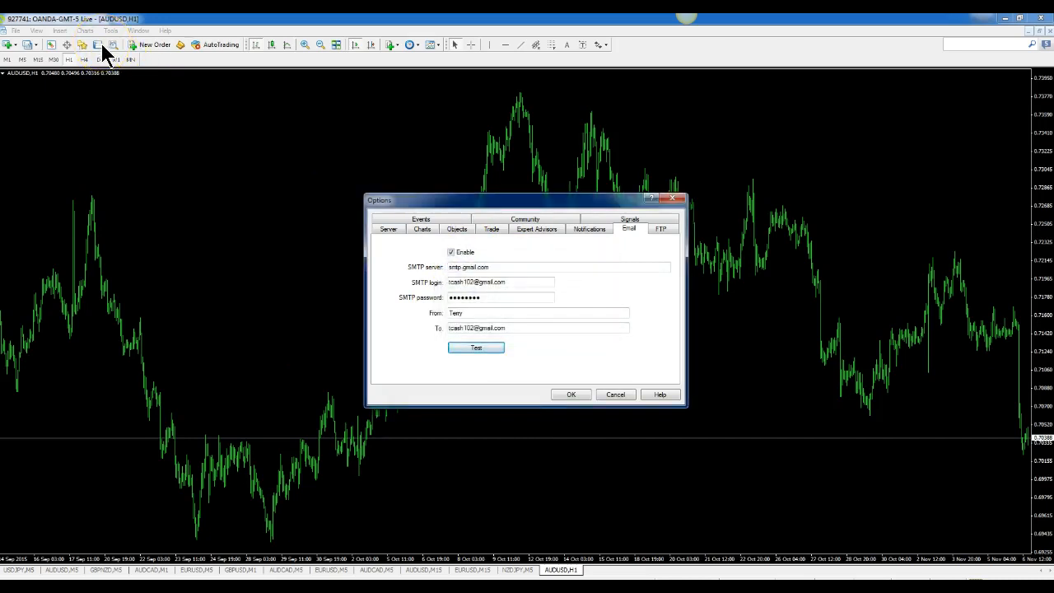
{"action": "mouse_move", "coordinate": [555, 412]}
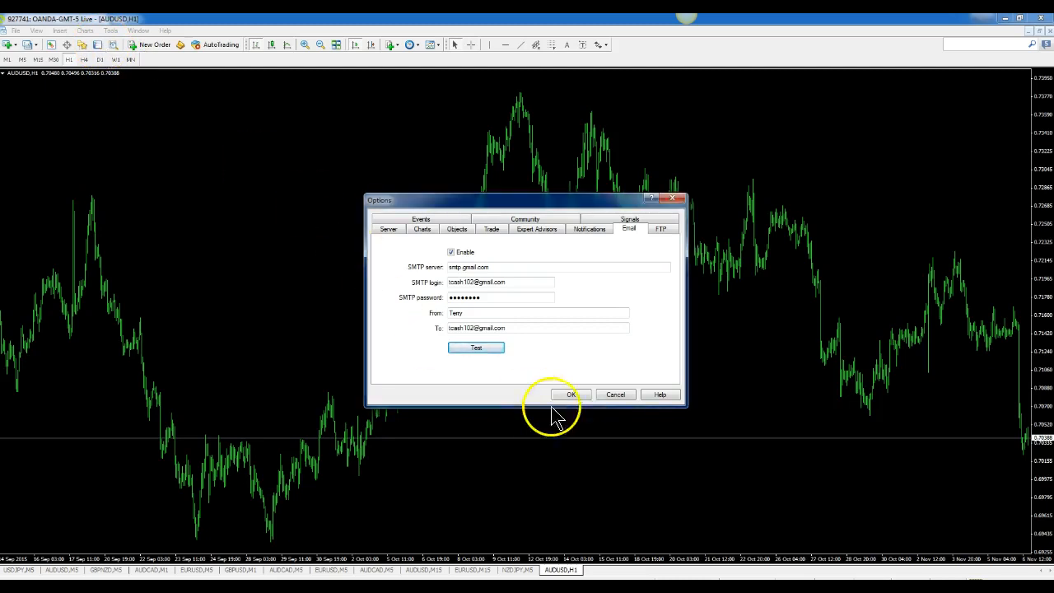
{"action": "left_click", "coordinate": [570, 395]}
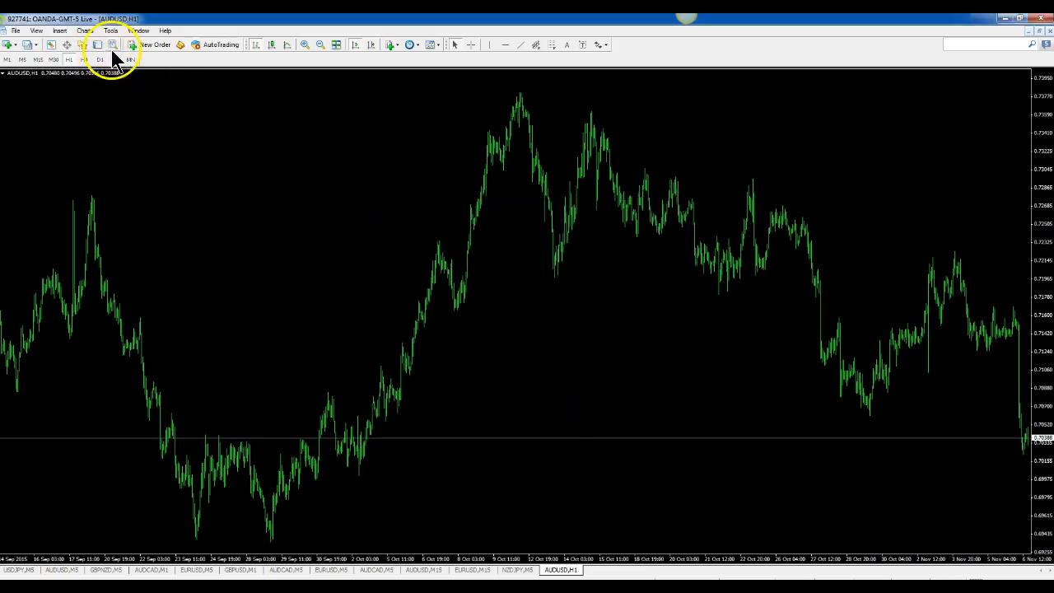
- Show the Terminal panel's Journal listing the sent test mail entries
{"action": "left_click", "coordinate": [329, 568]}
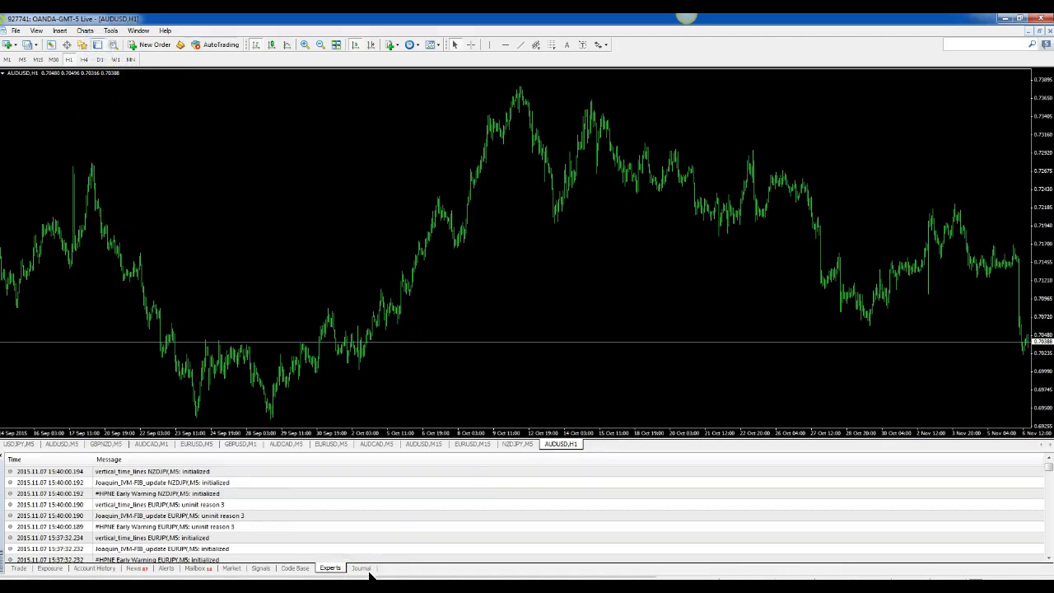
{"action": "left_click", "coordinate": [361, 568]}
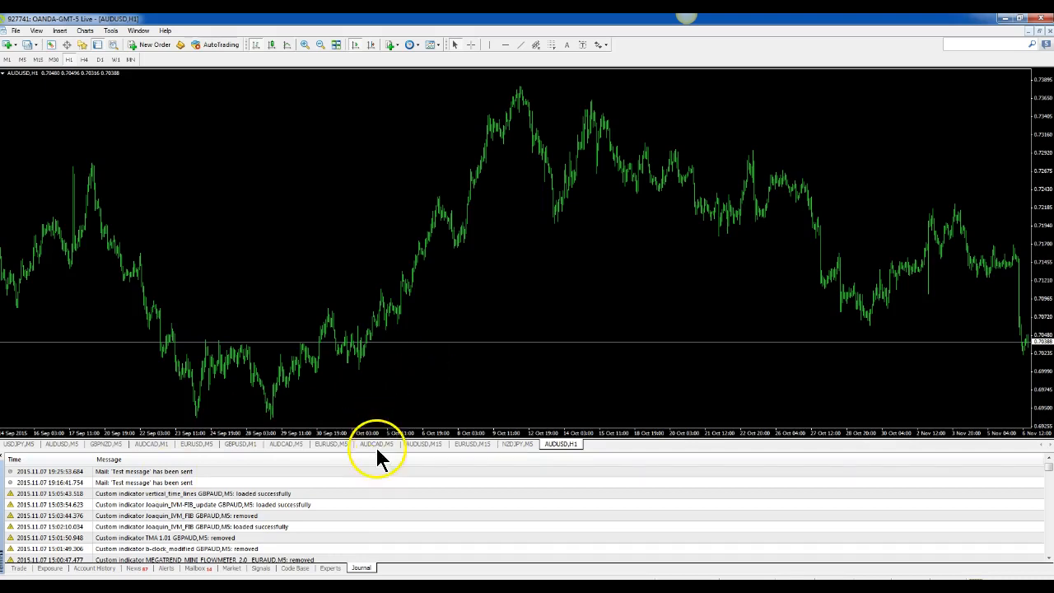
{"action": "mouse_move", "coordinate": [462, 412]}
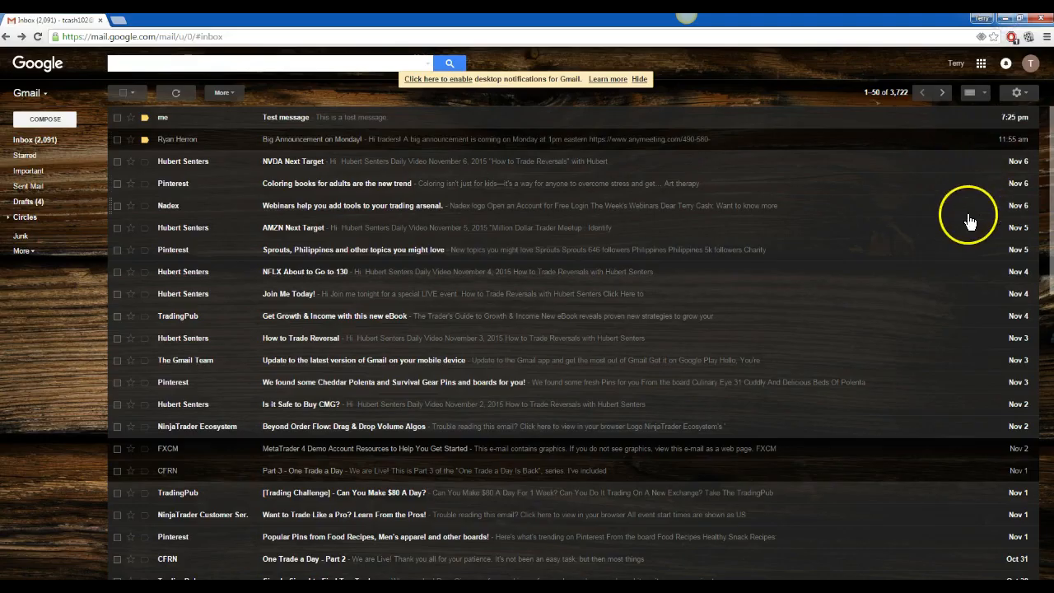
{"action": "mouse_move", "coordinate": [162, 128]}
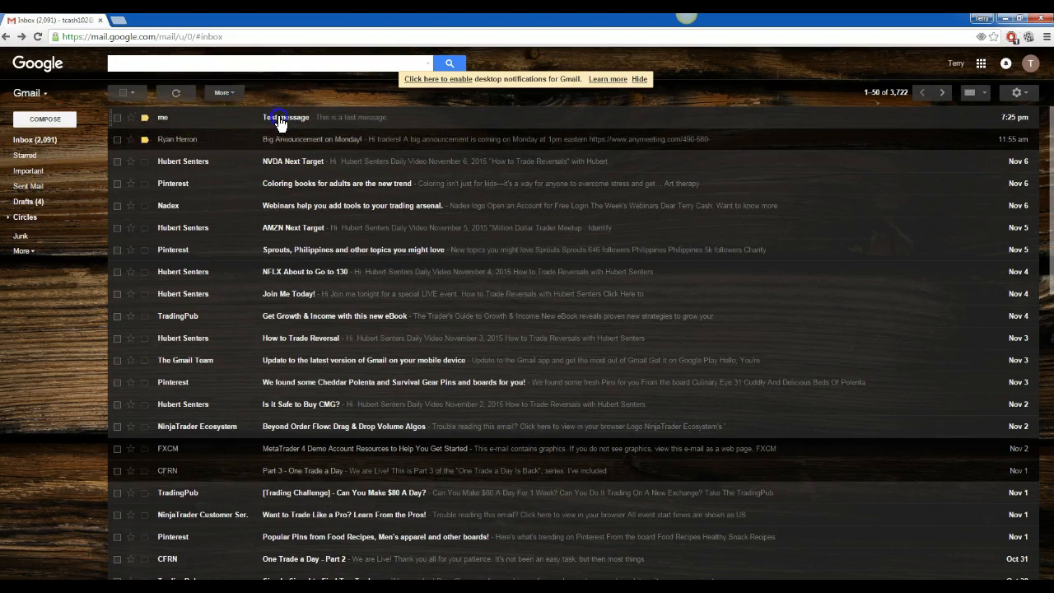
- Open the 'Test message' email in Gmail and bring up the gear menu
{"action": "left_click", "coordinate": [286, 117]}
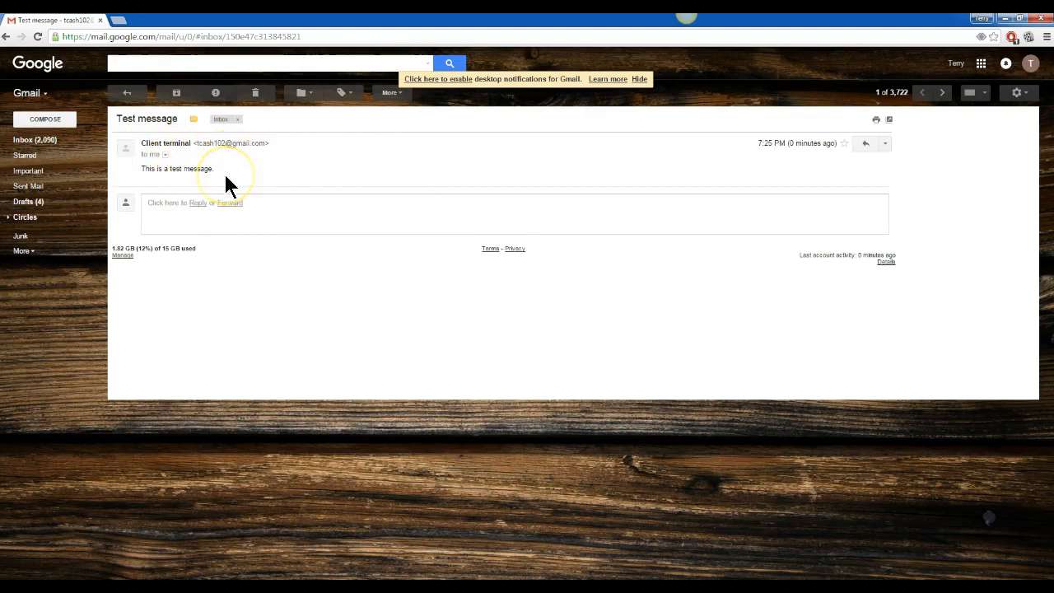
{"action": "mouse_move", "coordinate": [313, 173]}
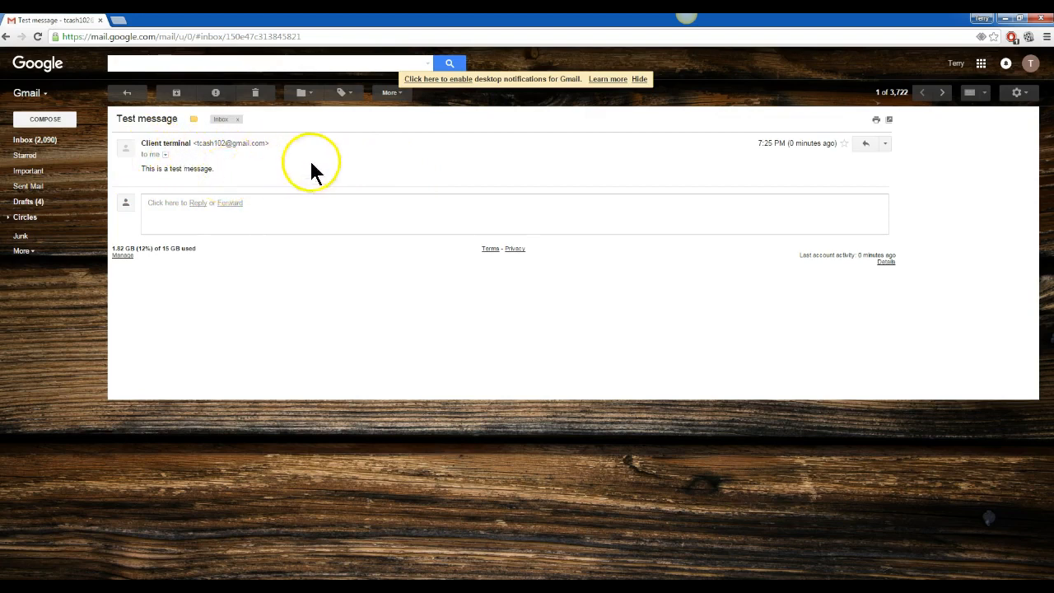
{"action": "left_click", "coordinate": [1018, 92]}
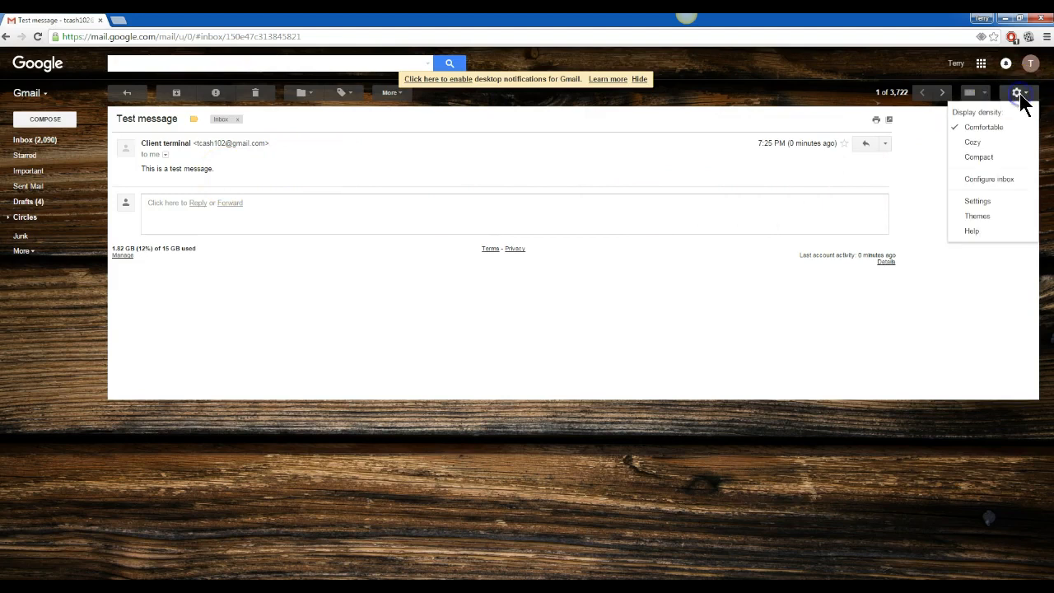
{"action": "mouse_move", "coordinate": [815, 239]}
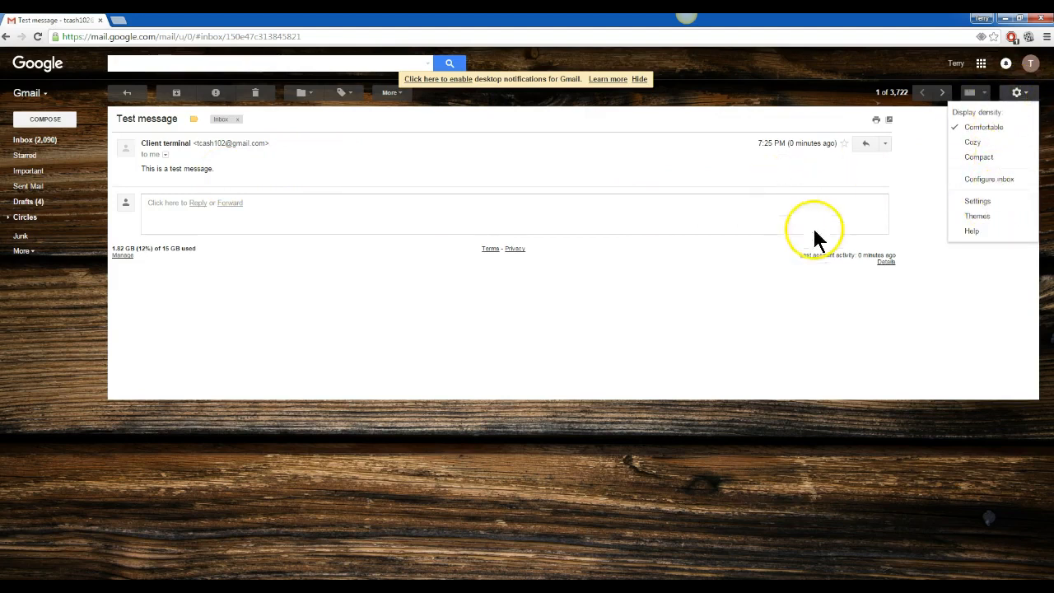
{"action": "mouse_move", "coordinate": [1013, 115]}
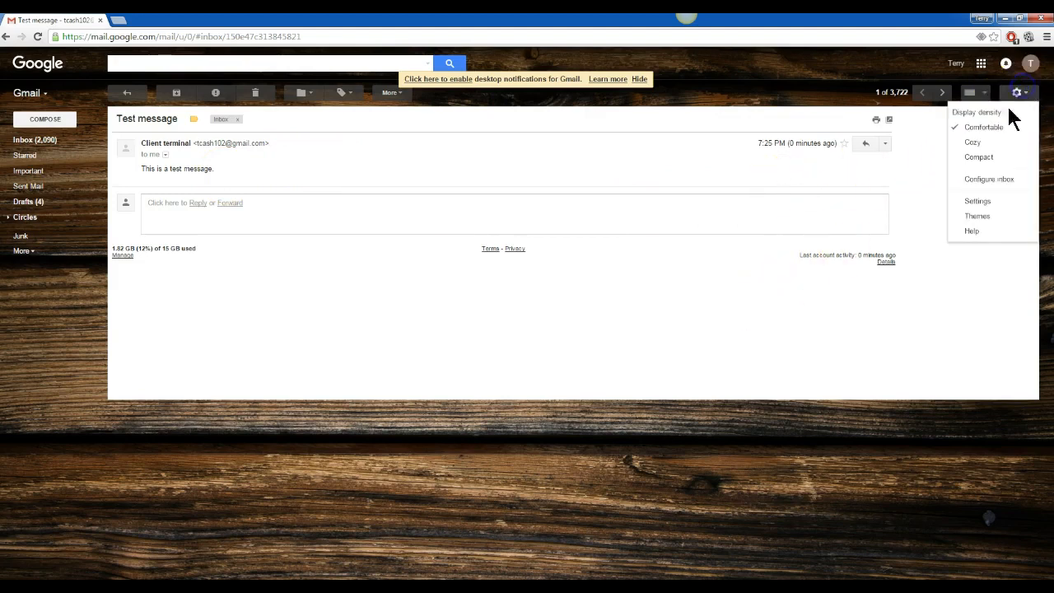
- Open Gmail Settings on the Forwarding and POP/IMAP page to confirm IMAP is enabled
{"action": "left_click", "coordinate": [978, 200]}
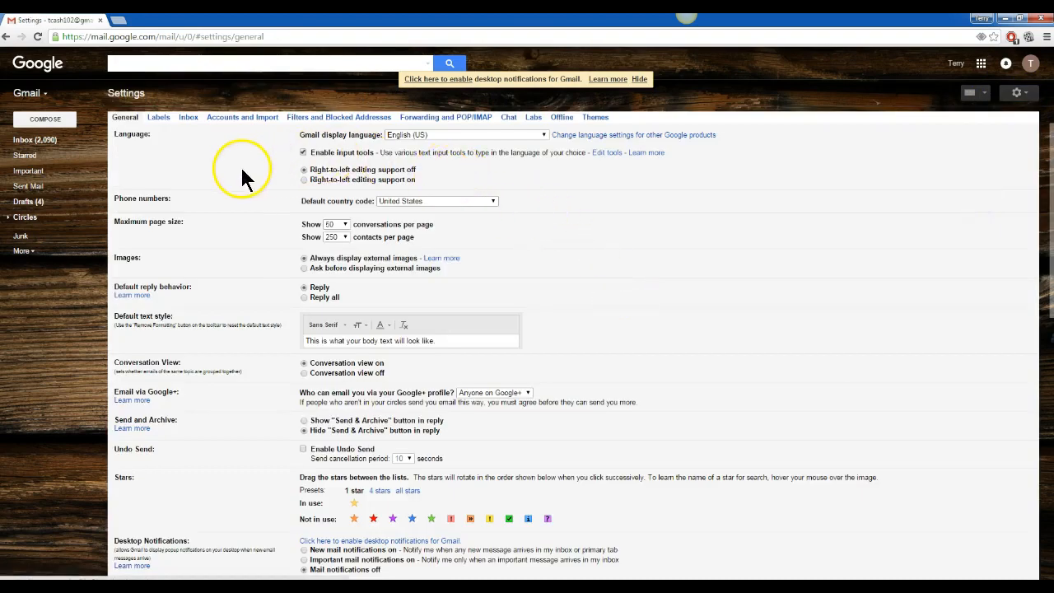
{"action": "mouse_move", "coordinate": [271, 136]}
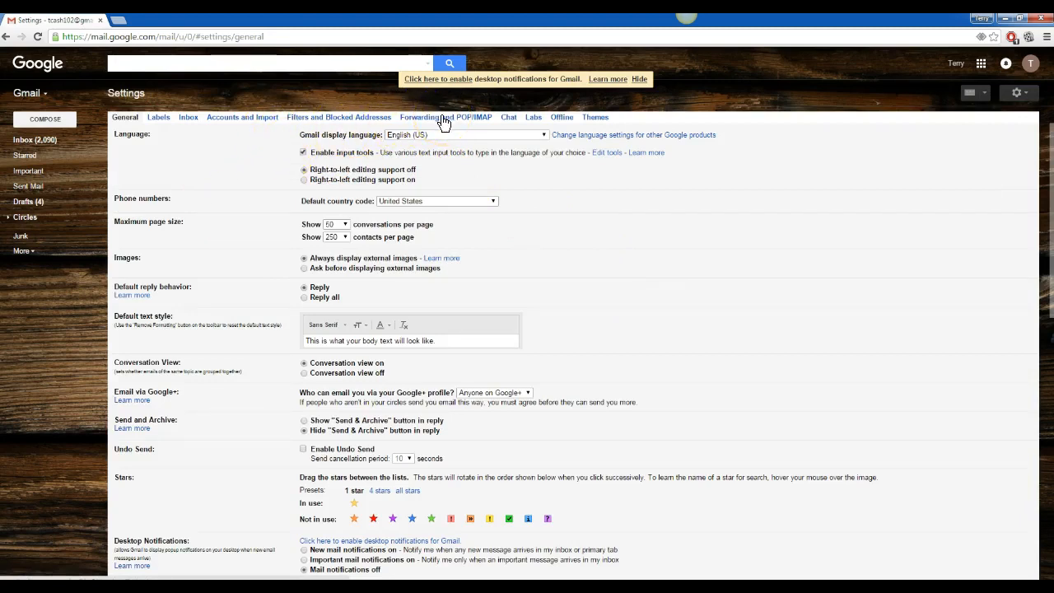
{"action": "left_click", "coordinate": [445, 117]}
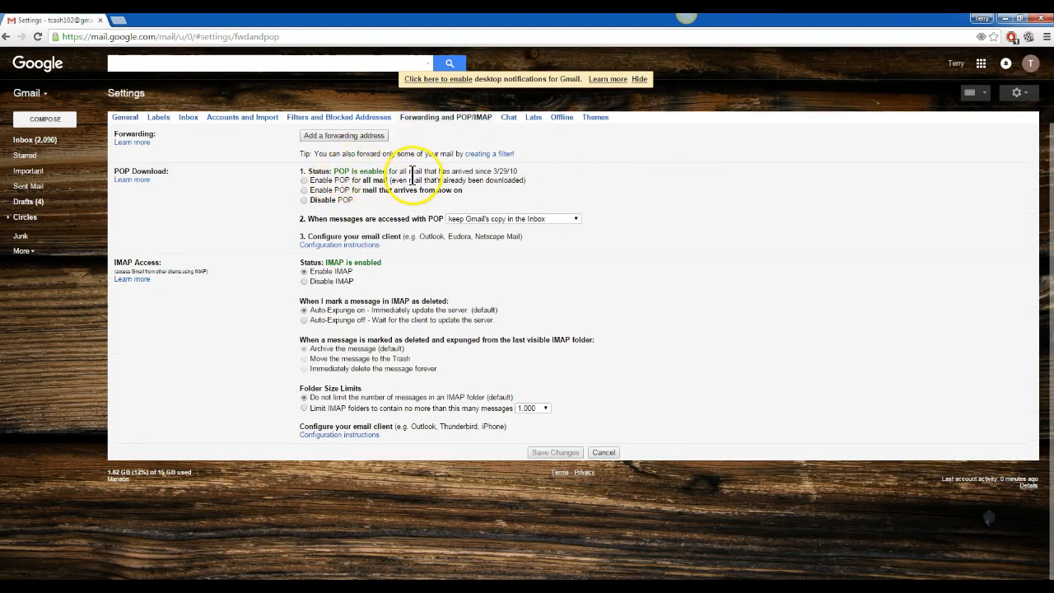
{"action": "mouse_move", "coordinate": [710, 266]}
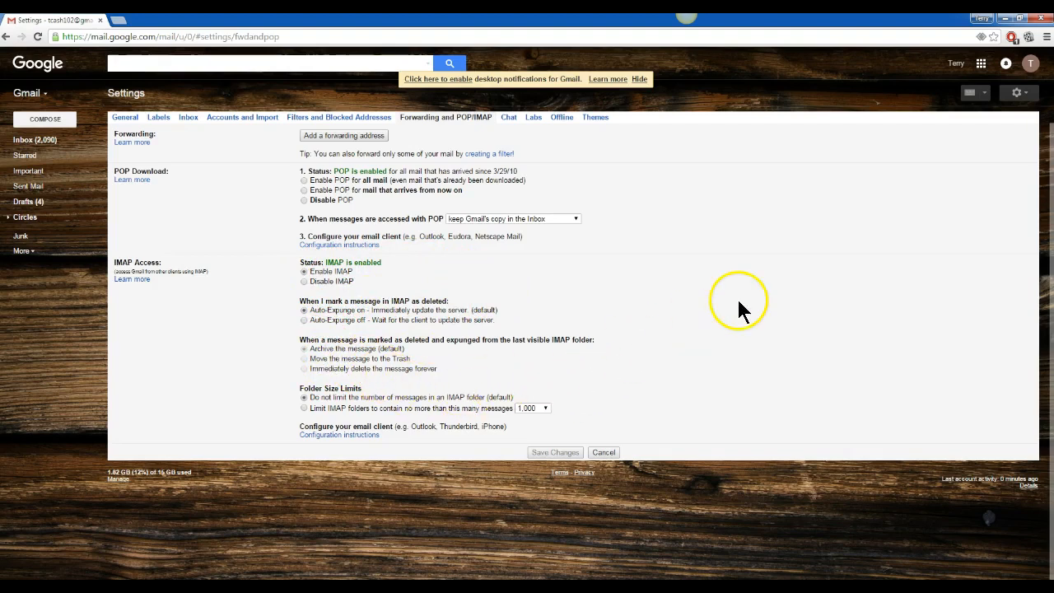
{"action": "mouse_move", "coordinate": [558, 460]}
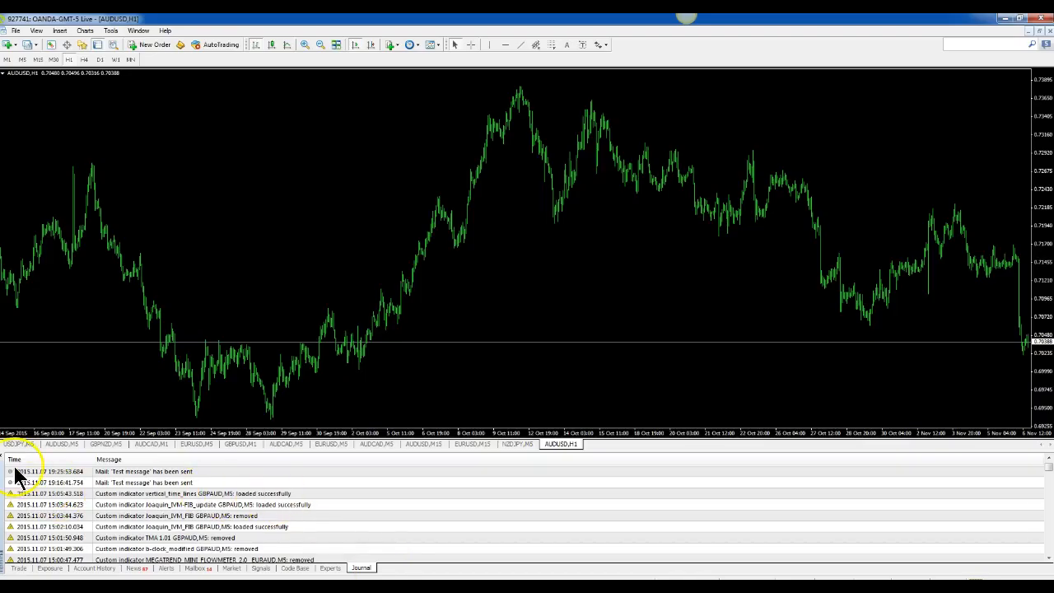
{"action": "mouse_move", "coordinate": [243, 371]}
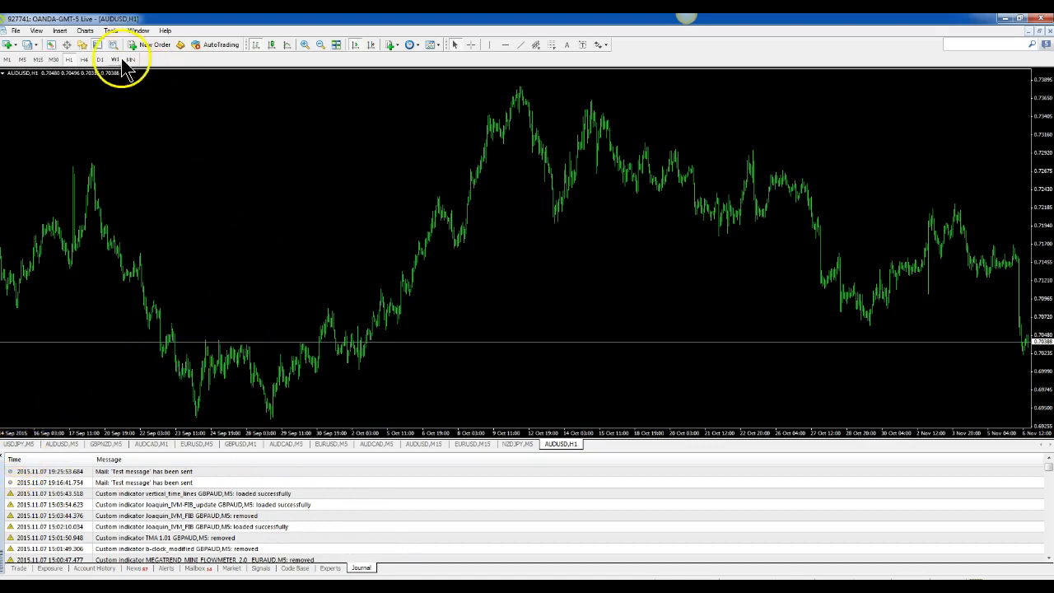
- Reopen Tools > Options on the Email tab showing the Gmail SMTP settings
{"action": "left_click", "coordinate": [111, 30]}
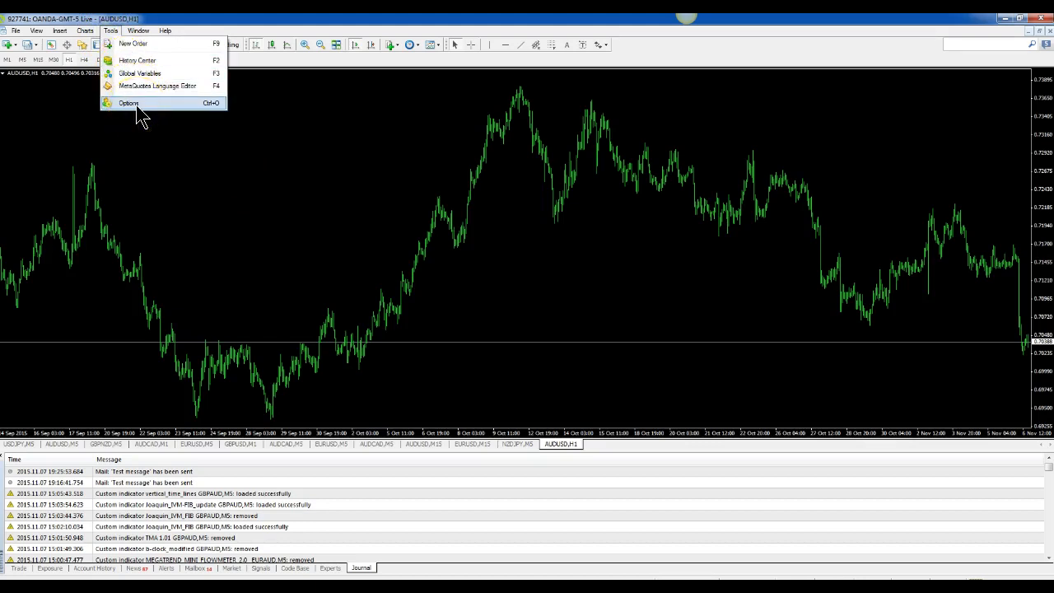
{"action": "left_click", "coordinate": [128, 102]}
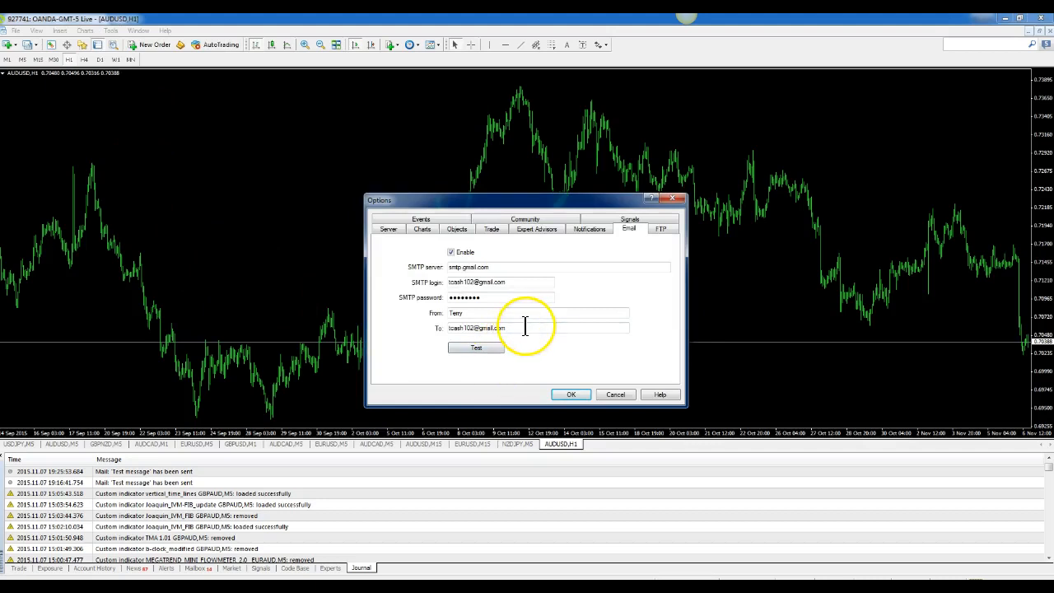
- Select the To address, review the SMTP settings, and save the Options
{"action": "left_click", "coordinate": [525, 327]}
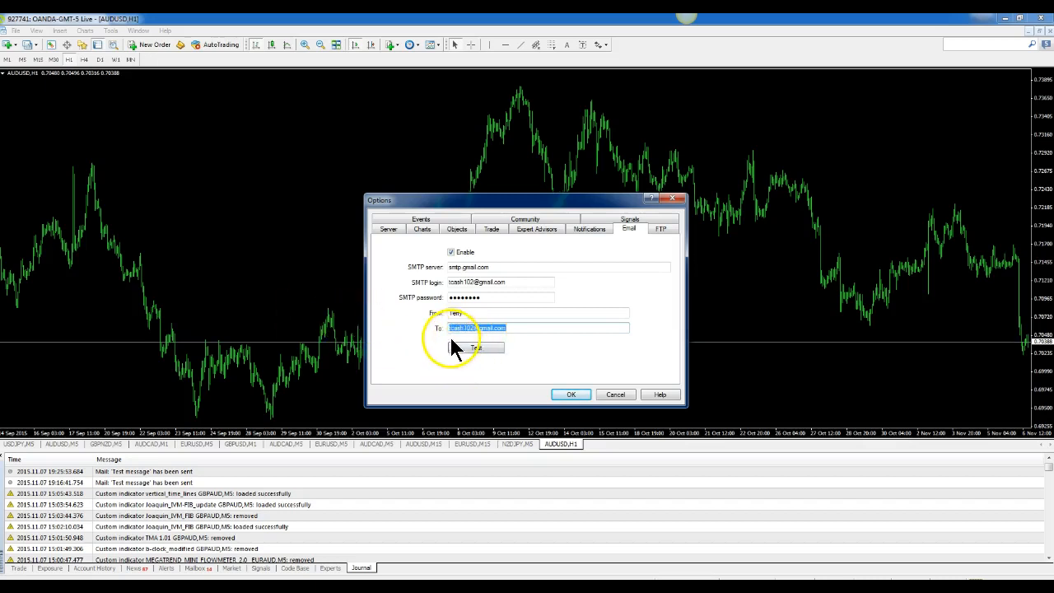
{"action": "left_click", "coordinate": [532, 327]}
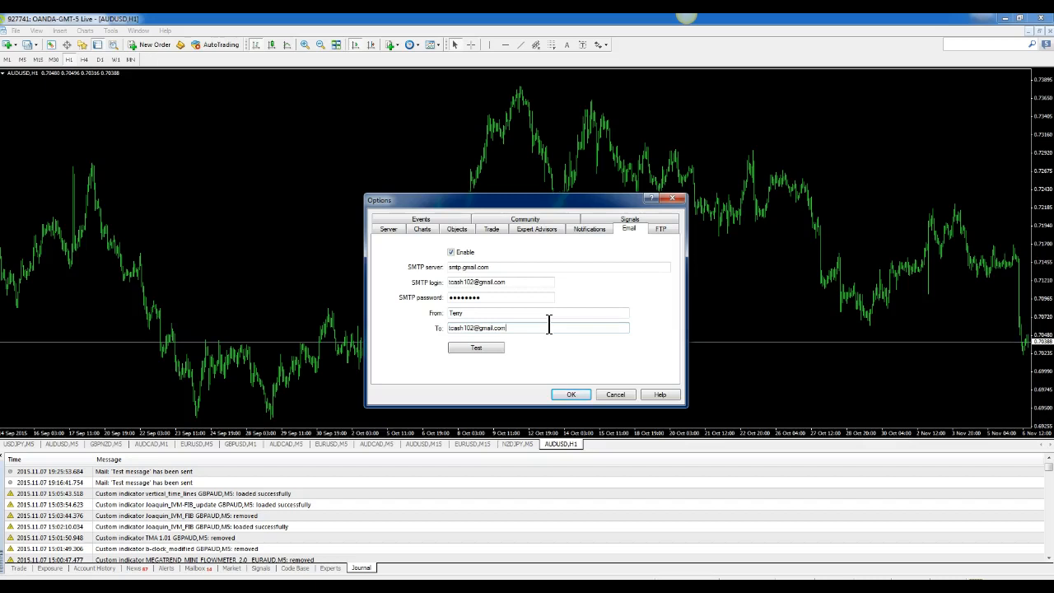
{"action": "mouse_move", "coordinate": [533, 310]}
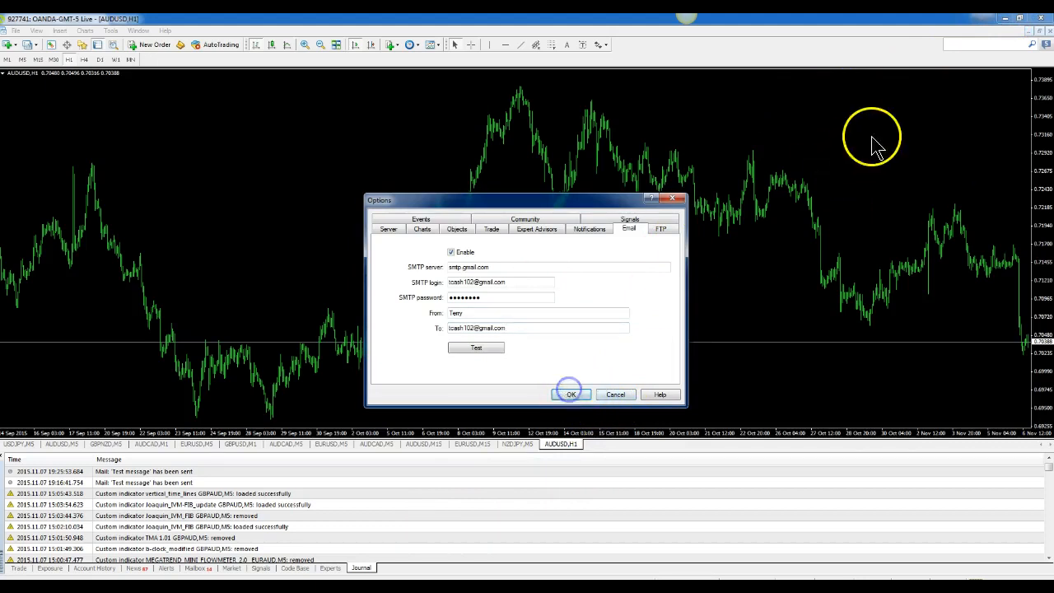
{"action": "left_click", "coordinate": [570, 395]}
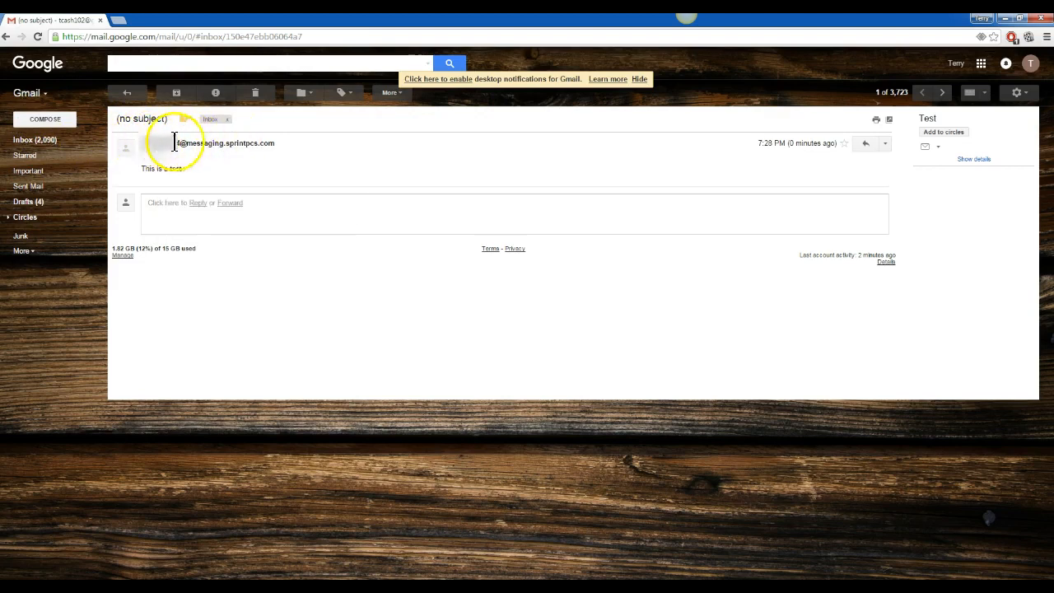
- Reveal the test text's sender contact card and select its messaging.sprintpcs.com address
{"action": "left_click", "coordinate": [165, 143]}
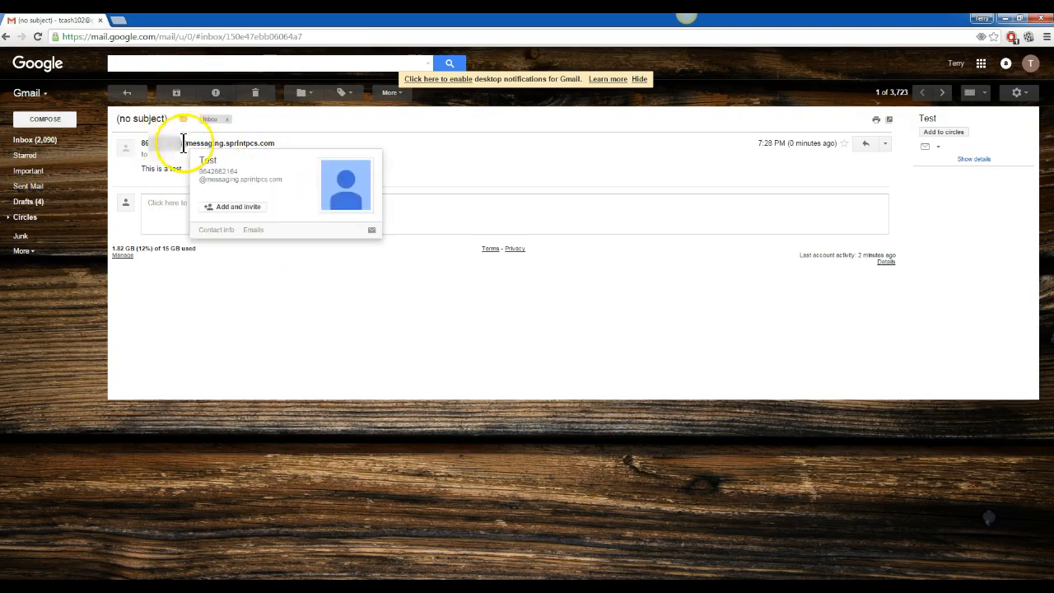
{"action": "mouse_move", "coordinate": [368, 173]}
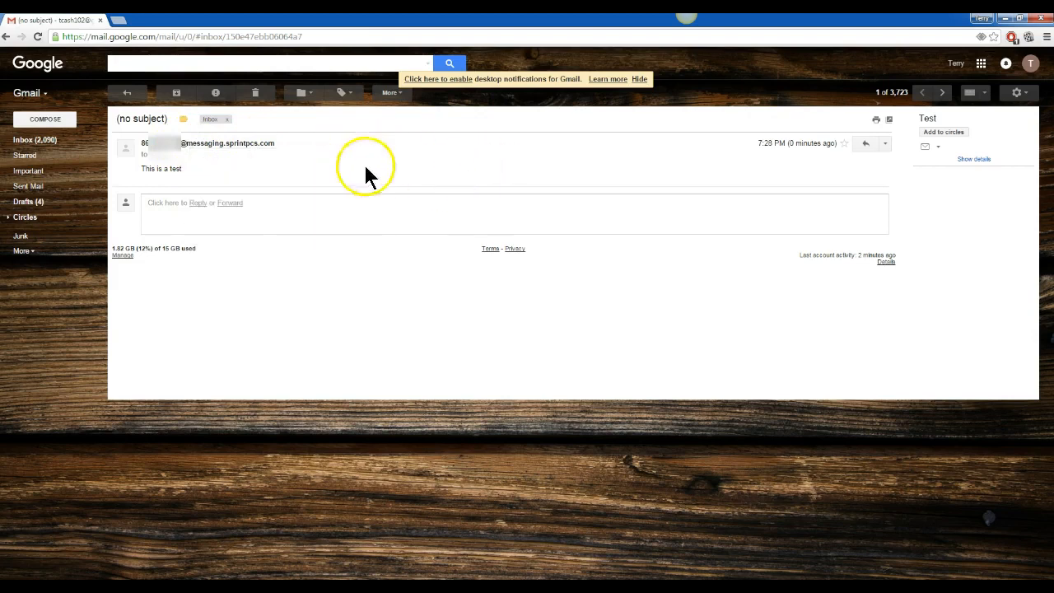
{"action": "mouse_move", "coordinate": [204, 144]}
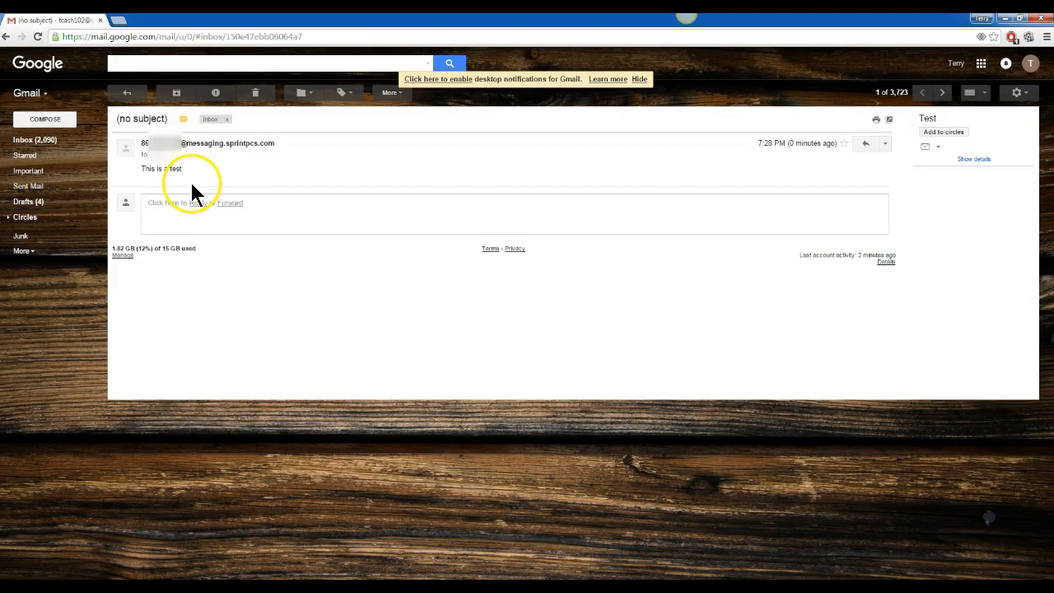
{"action": "mouse_move", "coordinate": [196, 156]}
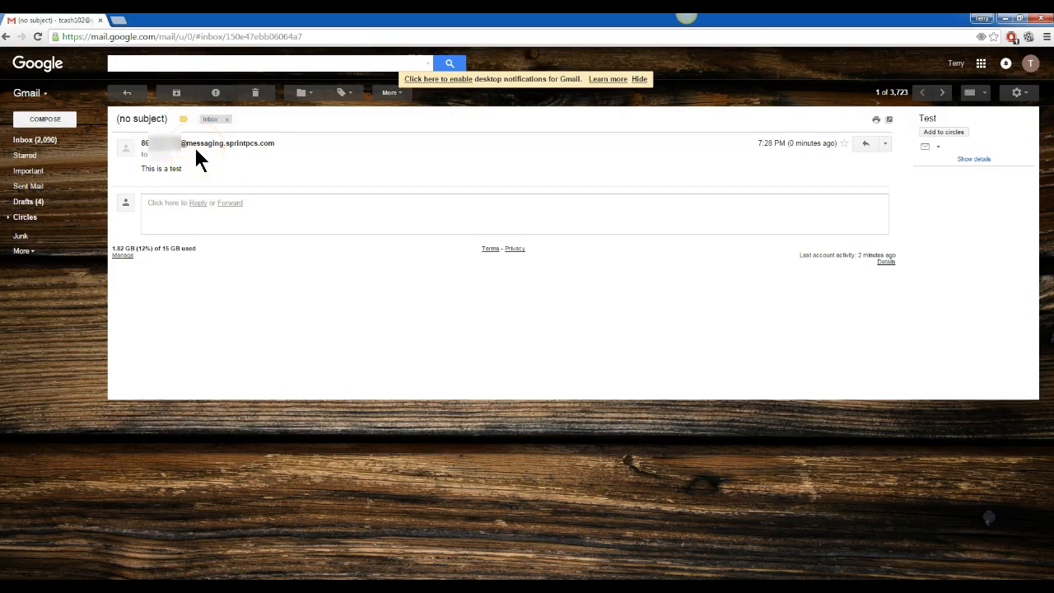
{"action": "mouse_move", "coordinate": [292, 163]}
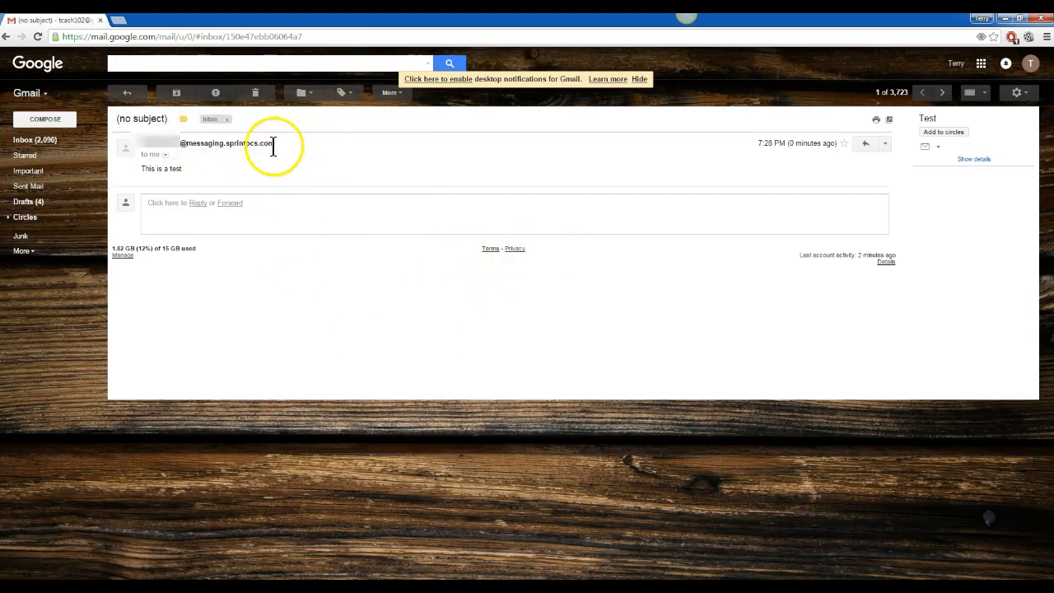
{"action": "double_click", "coordinate": [226, 143]}
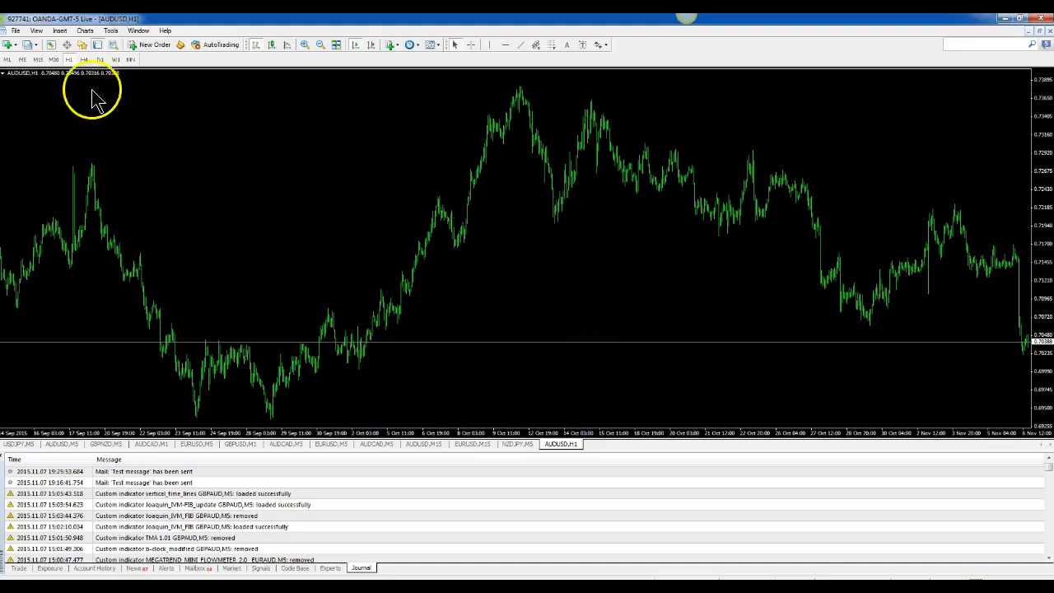
- Reopen MetaTrader 4 Options to set the SMS gateway address as recipient
{"action": "left_click", "coordinate": [14, 30]}
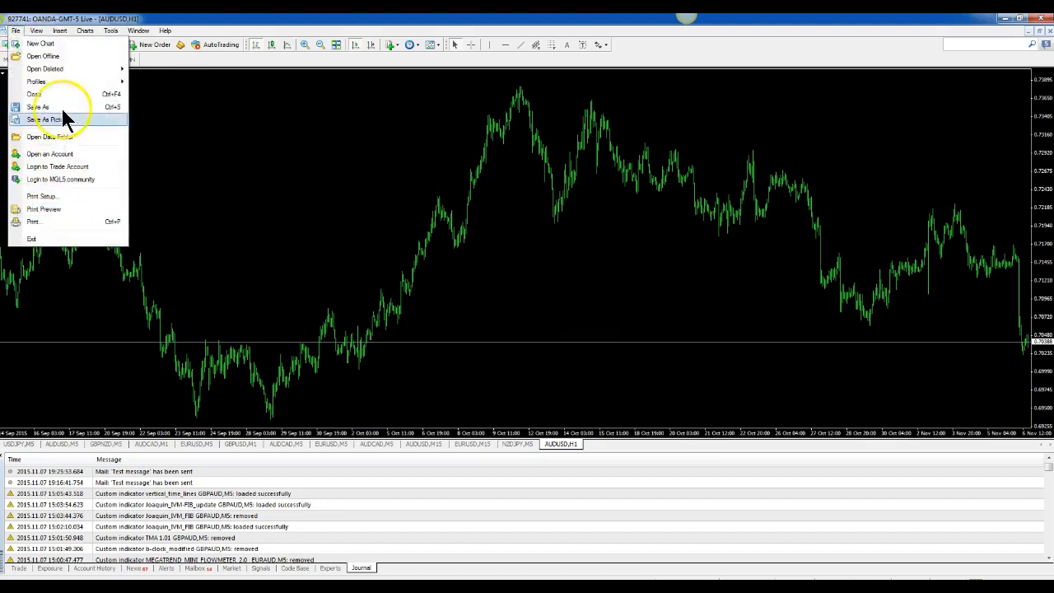
{"action": "left_click", "coordinate": [110, 30]}
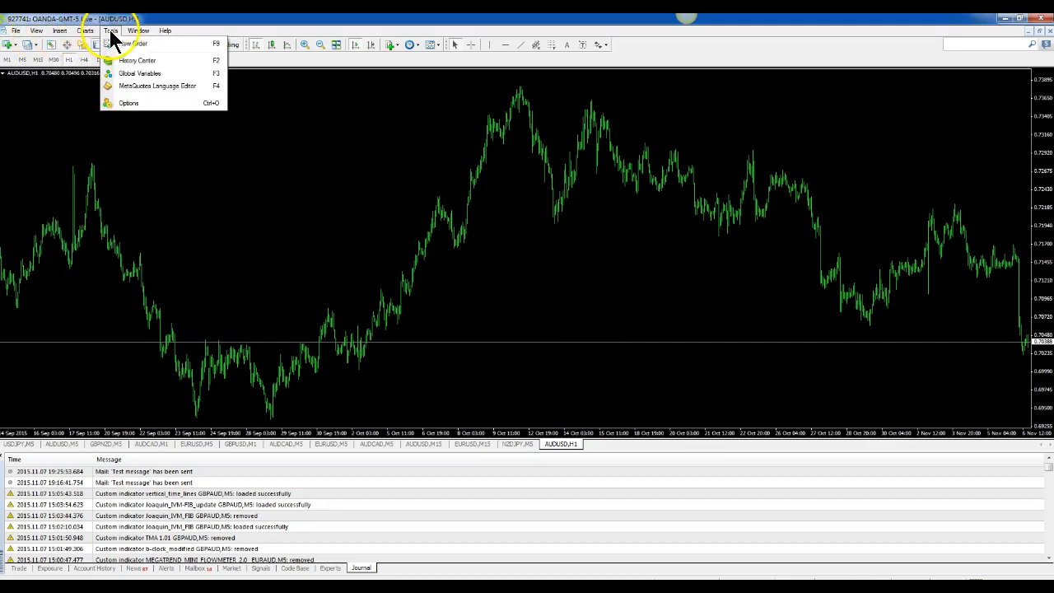
{"action": "mouse_move", "coordinate": [132, 102]}
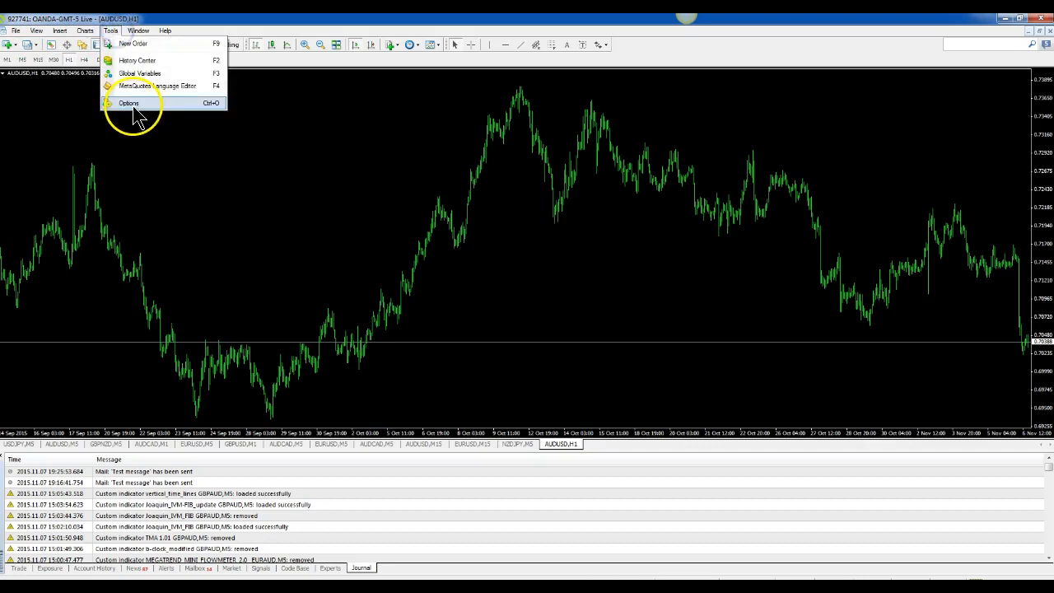
{"action": "left_click", "coordinate": [129, 102]}
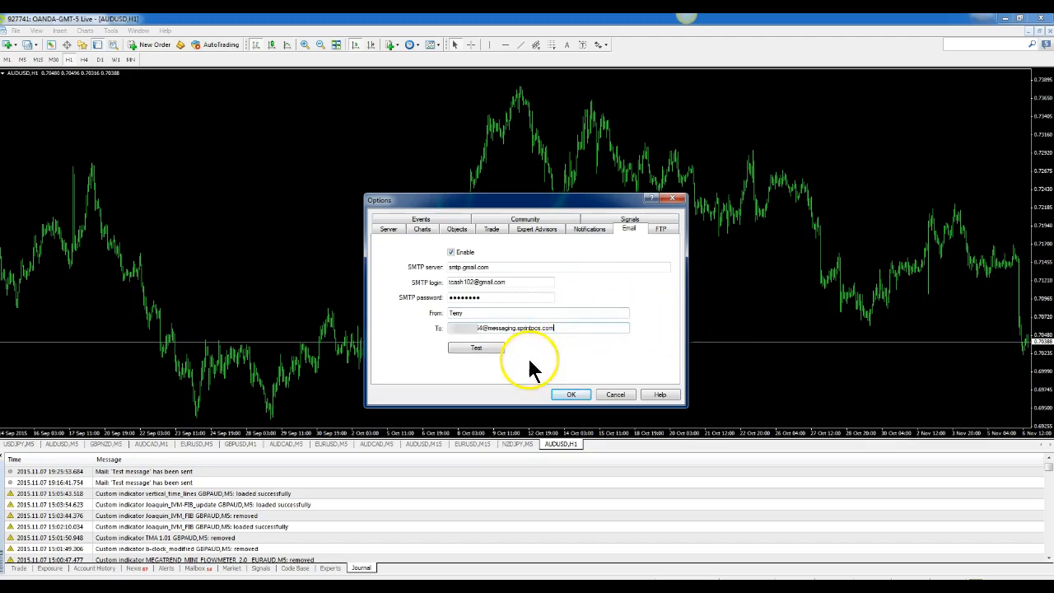
- Queue a test email to the phone's SMS gateway address, then save and close the Options dialog
{"action": "left_click", "coordinate": [476, 346]}
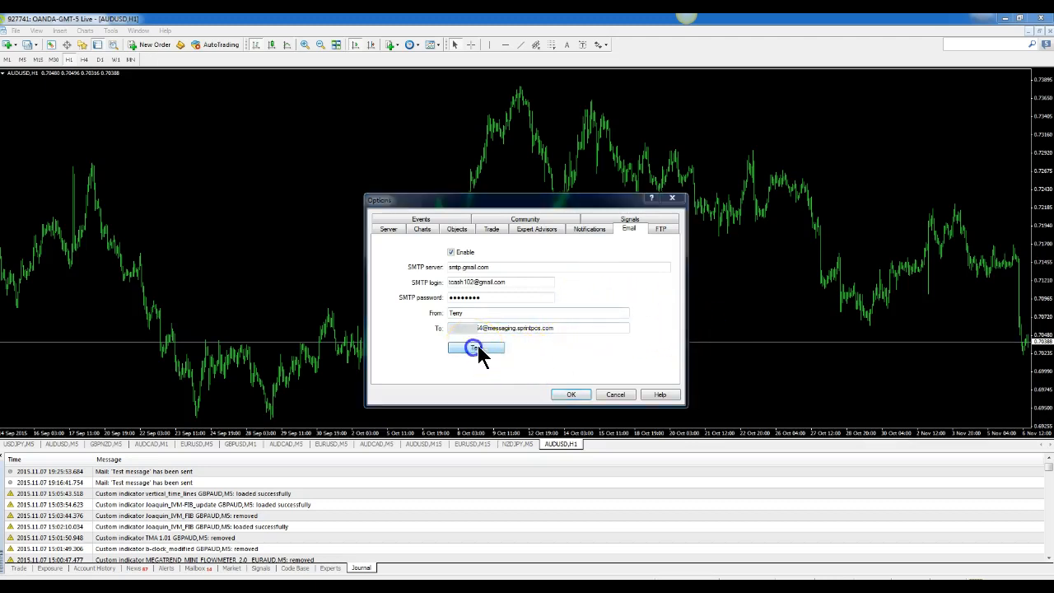
{"action": "left_click", "coordinate": [476, 347]}
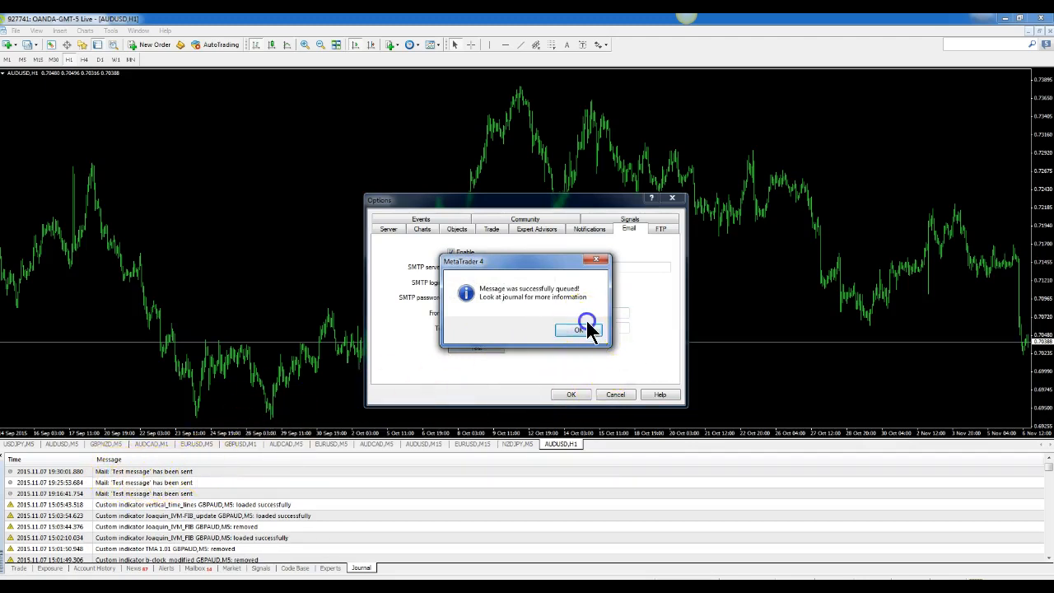
{"action": "left_click", "coordinate": [579, 331]}
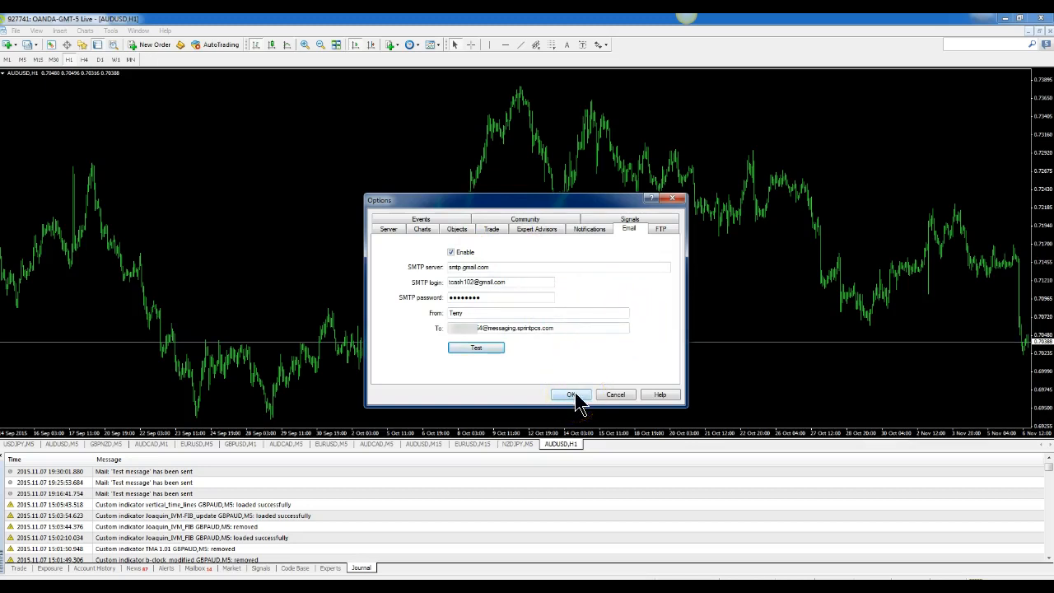
{"action": "left_click", "coordinate": [572, 395]}
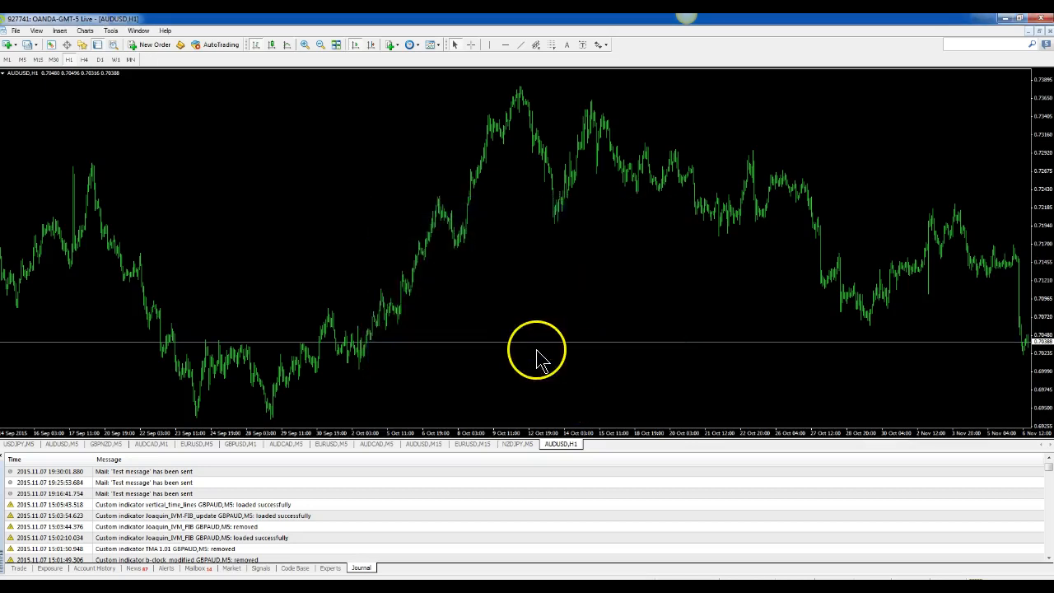
{"action": "mouse_move", "coordinate": [584, 309]}
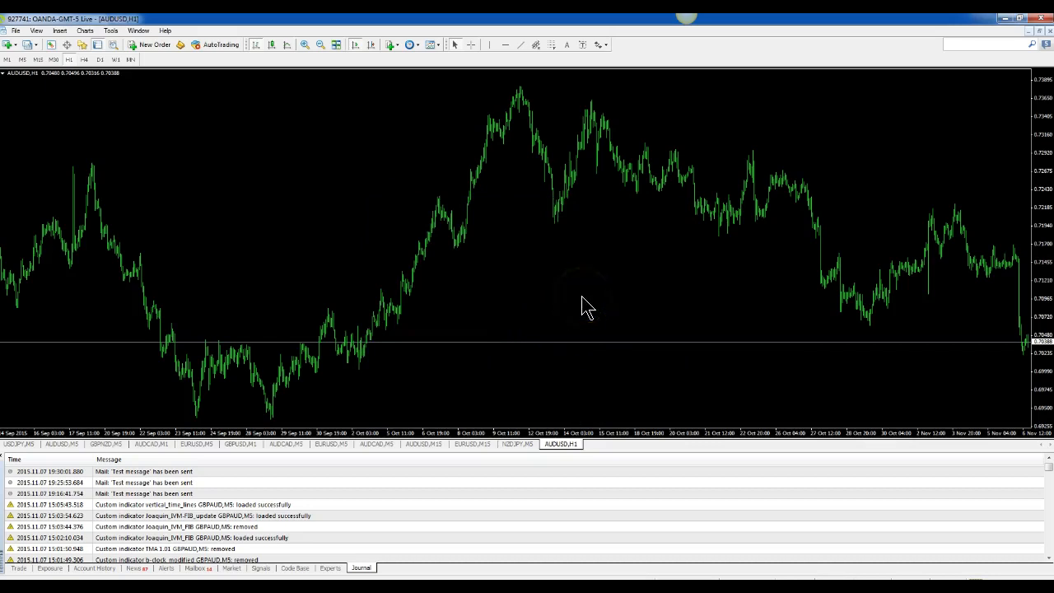